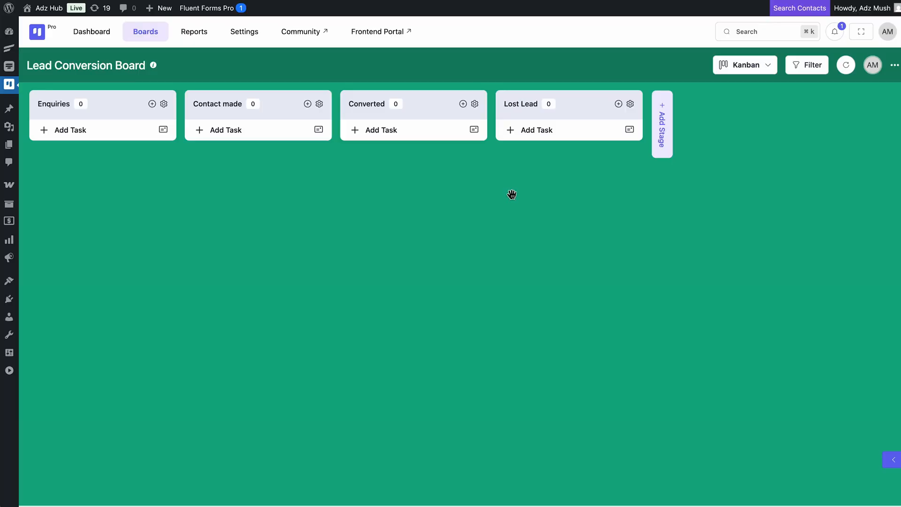
mouse_move(448, 223)
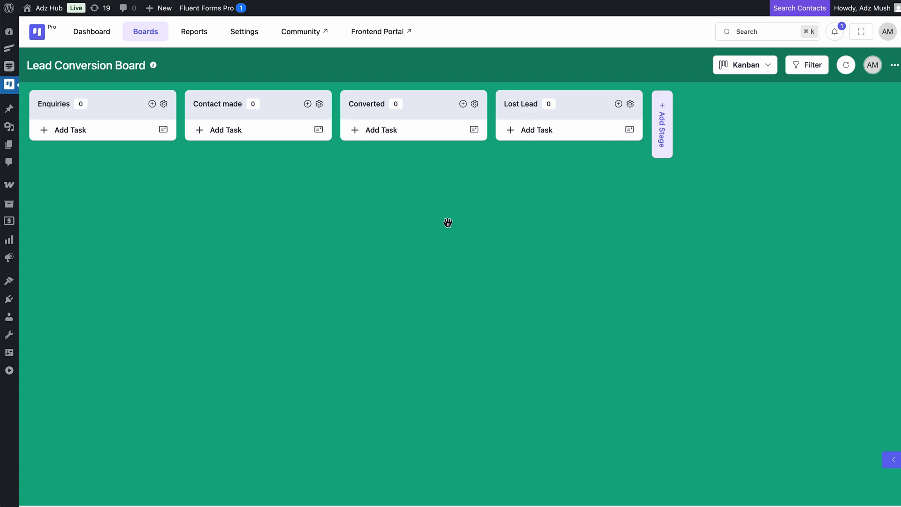
mouse_move(895, 64)
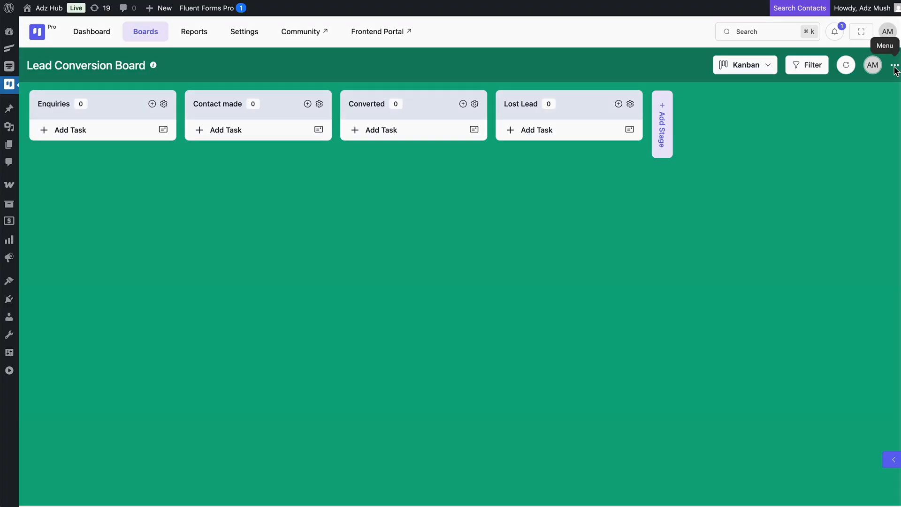
left_click(894, 65)
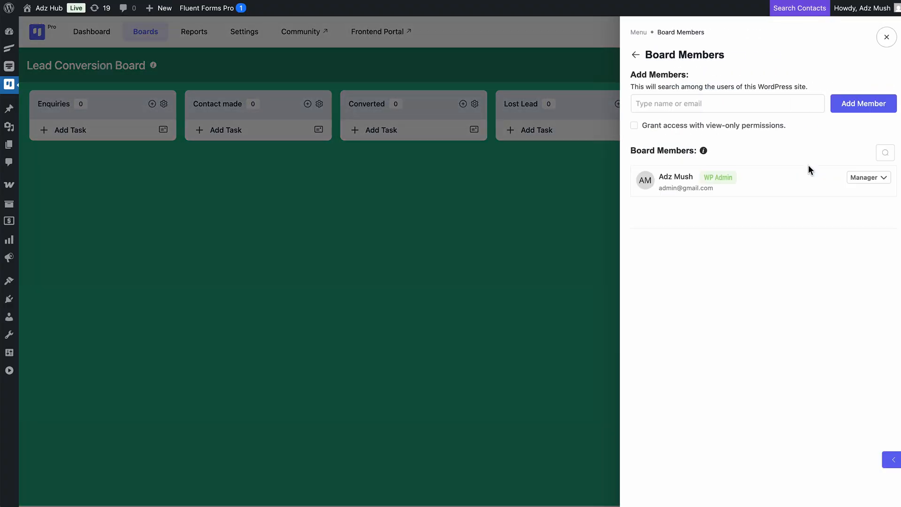
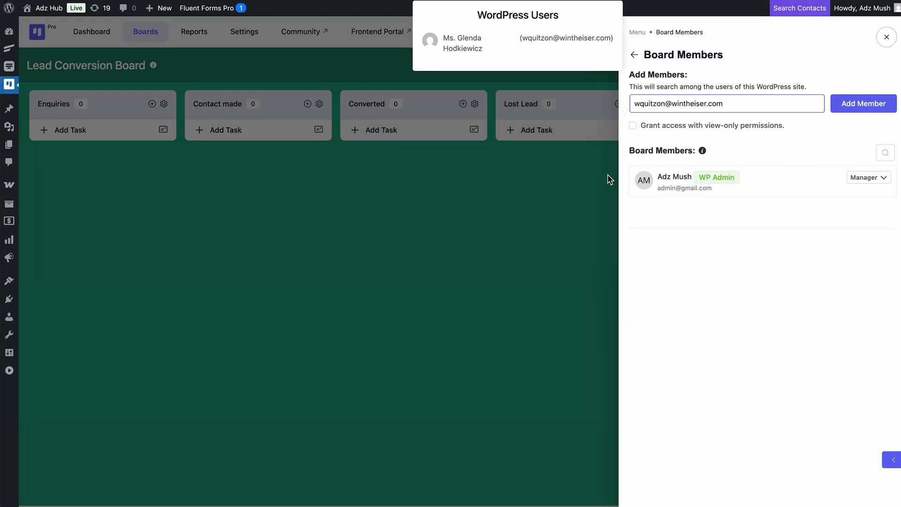
left_click(863, 104)
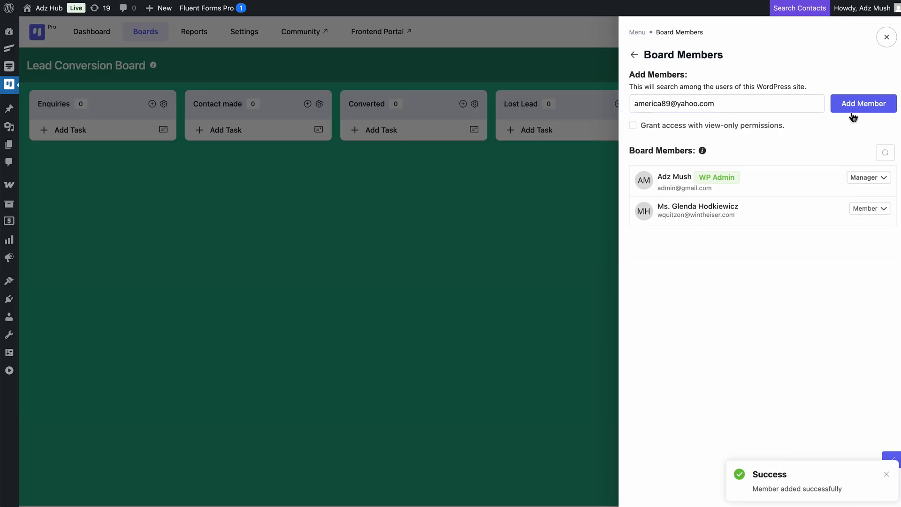